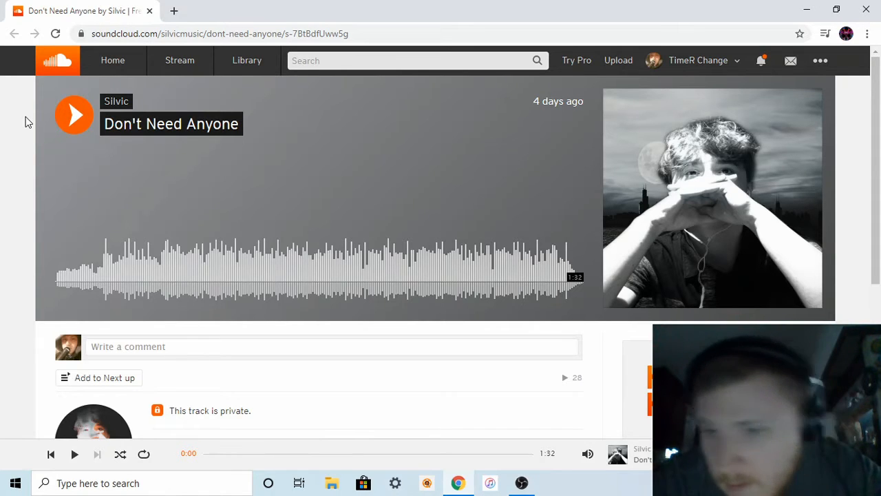
Start playback of Silvic's 'Don't Need Anyone' from its track page
left_click(74, 114)
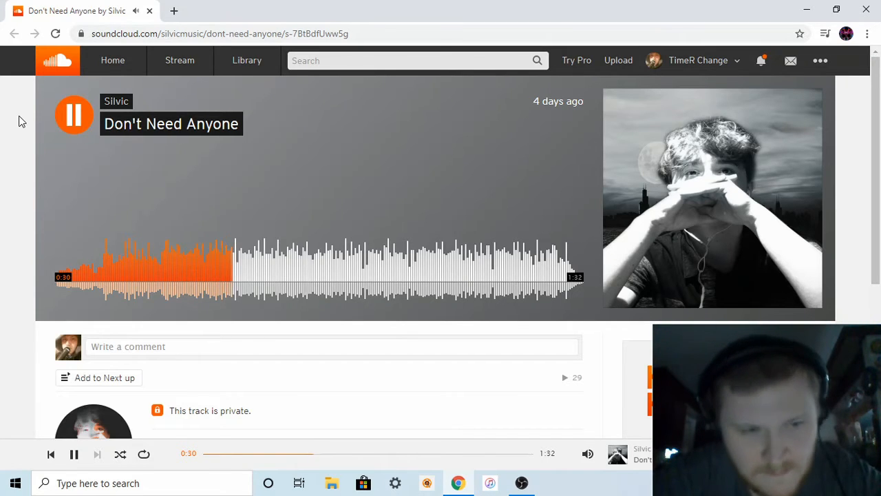
Pause 'Don't Need Anyone' briefly, then resume playback
left_click(73, 453)
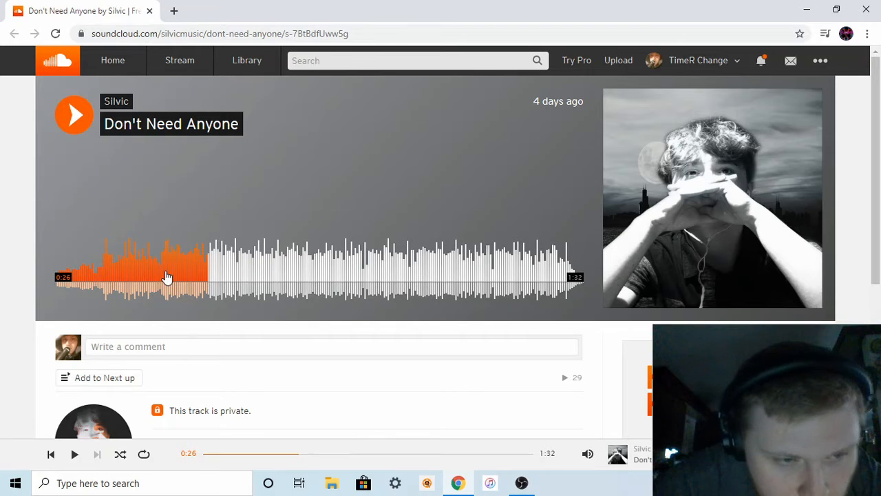
mouse_move(22, 135)
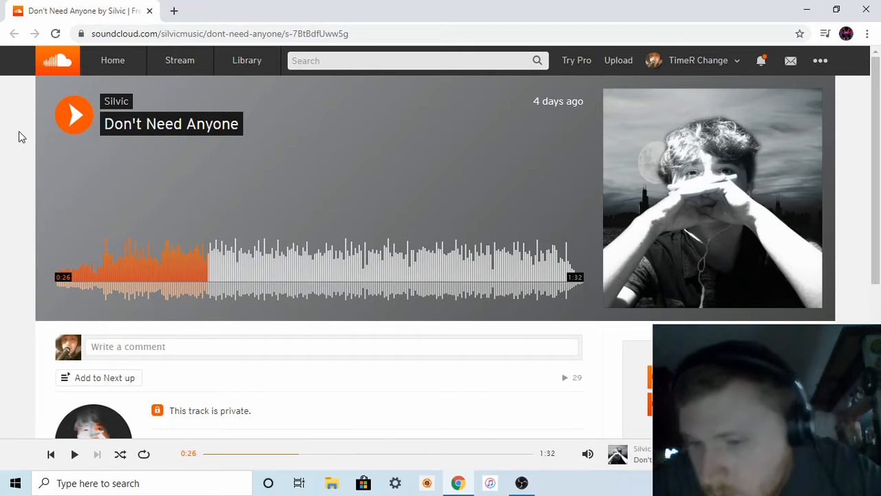
left_click(73, 114)
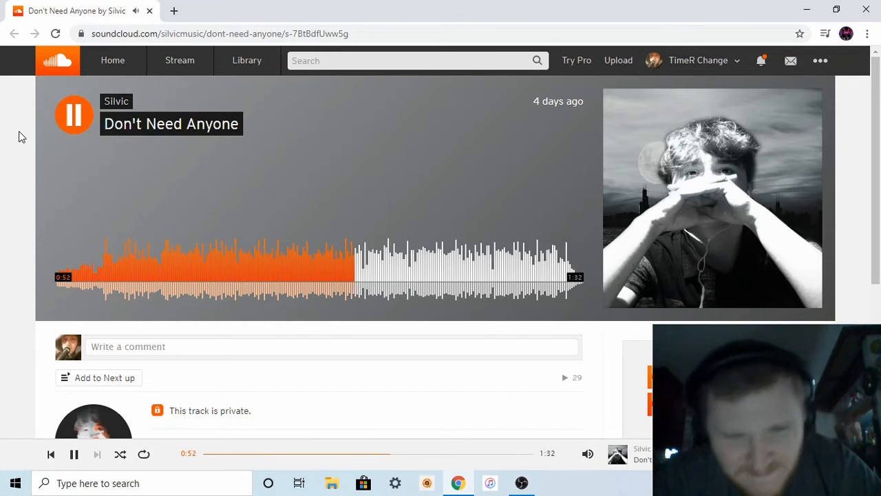
Pause the track at 0:49 and resume it again
left_click(74, 453)
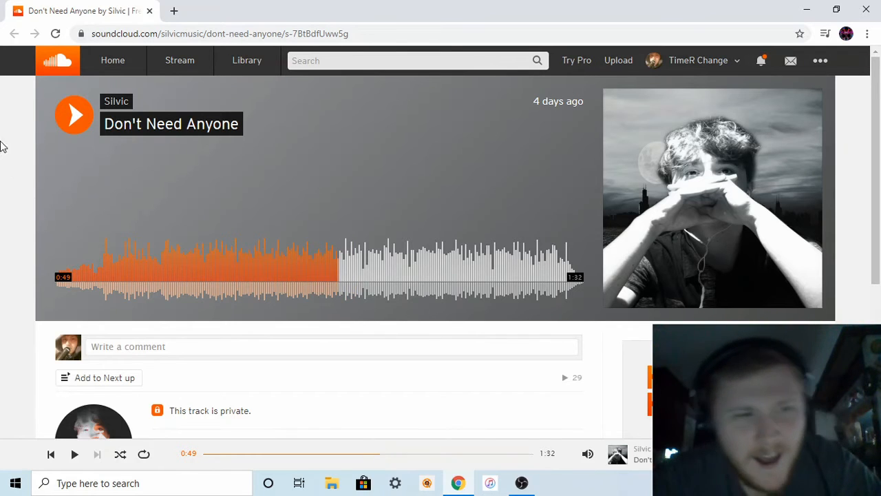
left_click(74, 114)
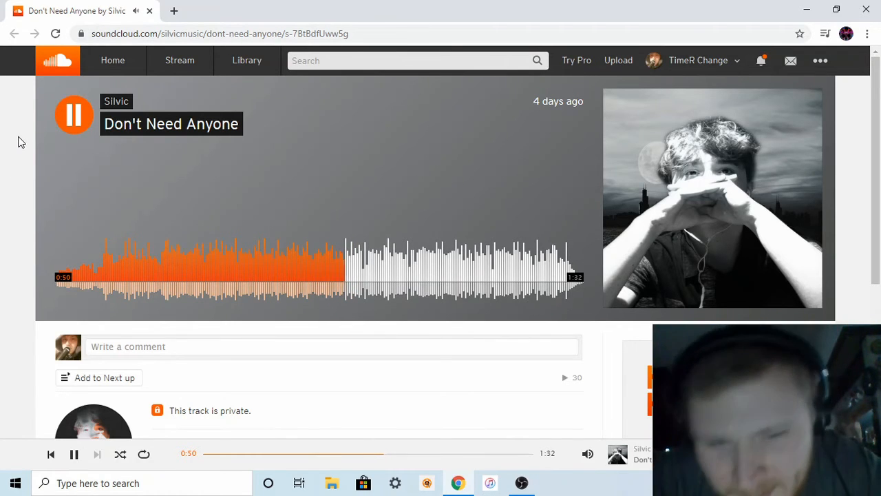